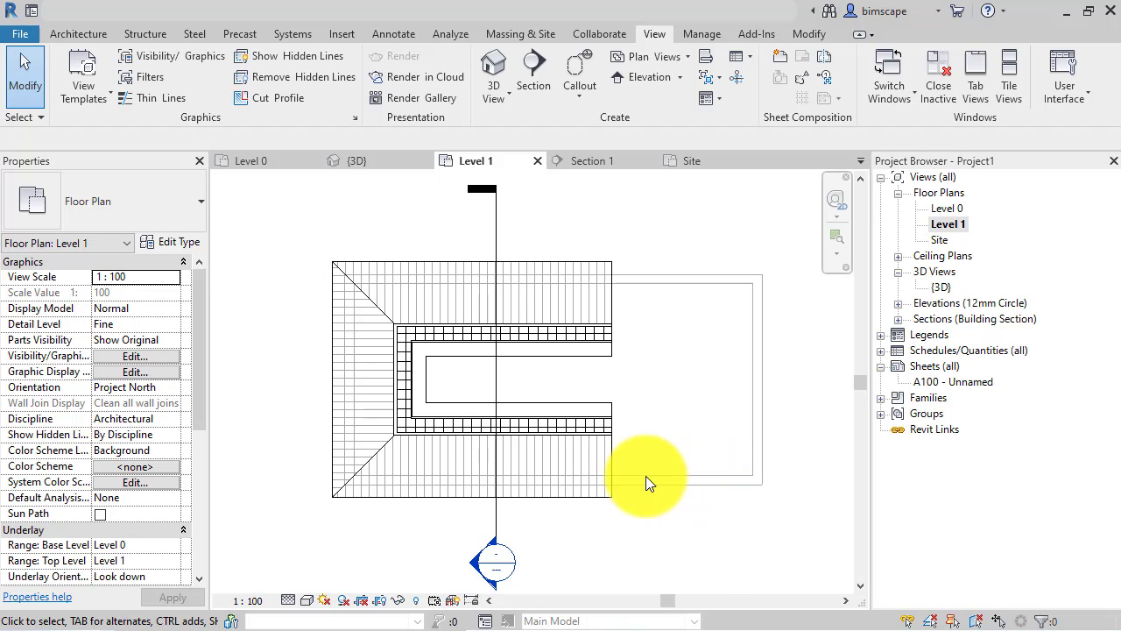
pyautogui.moveTo(692, 495)
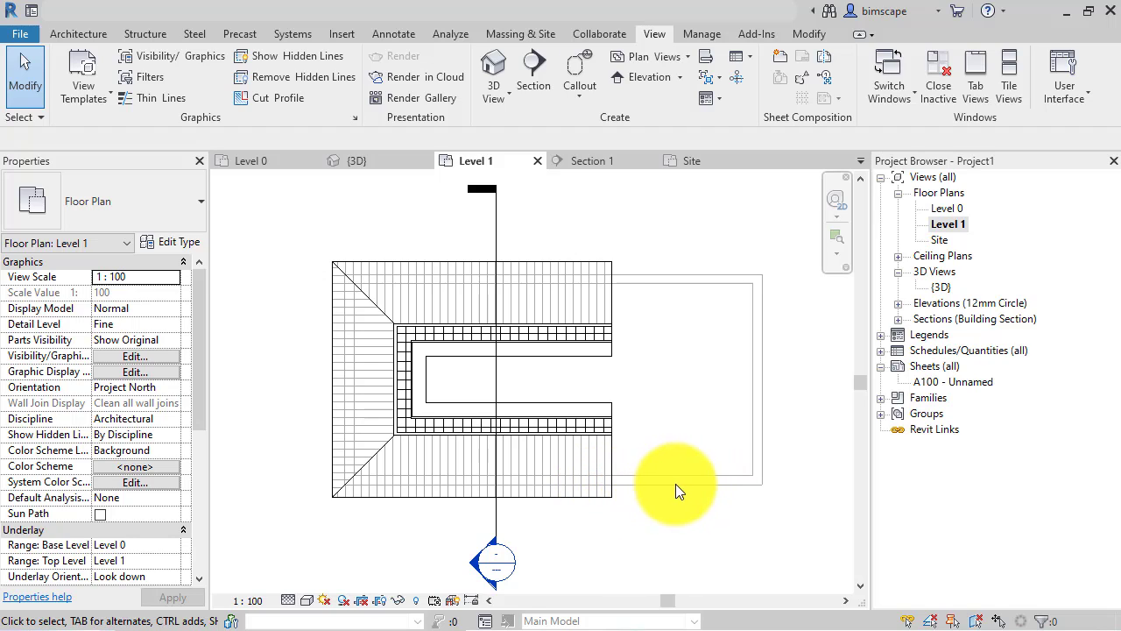
pyautogui.moveTo(688, 495)
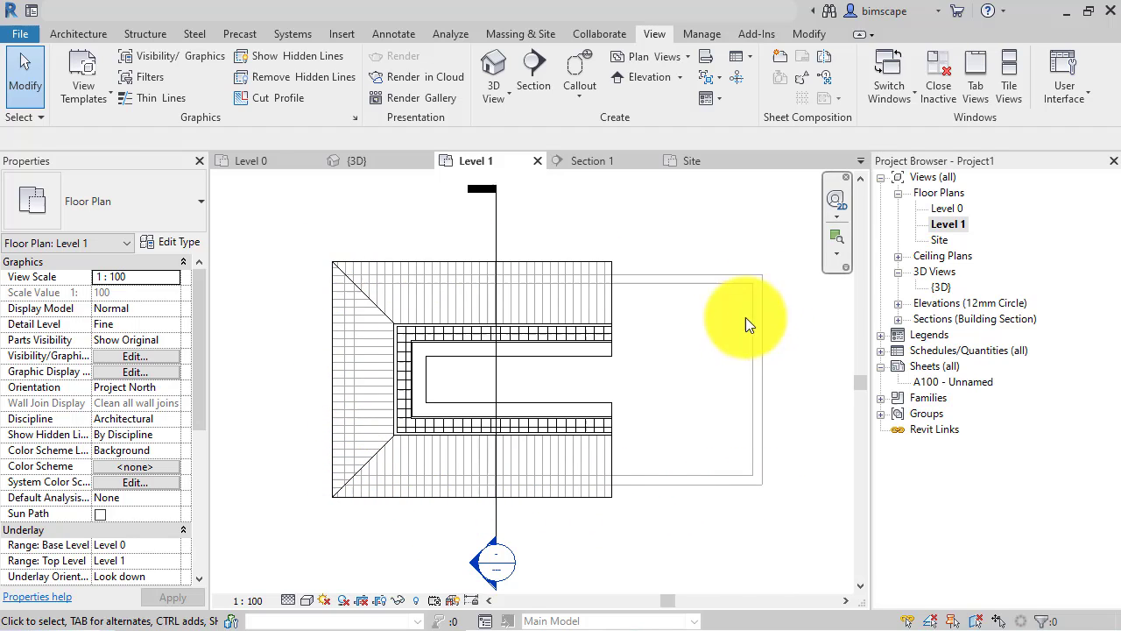
pyautogui.moveTo(364, 386)
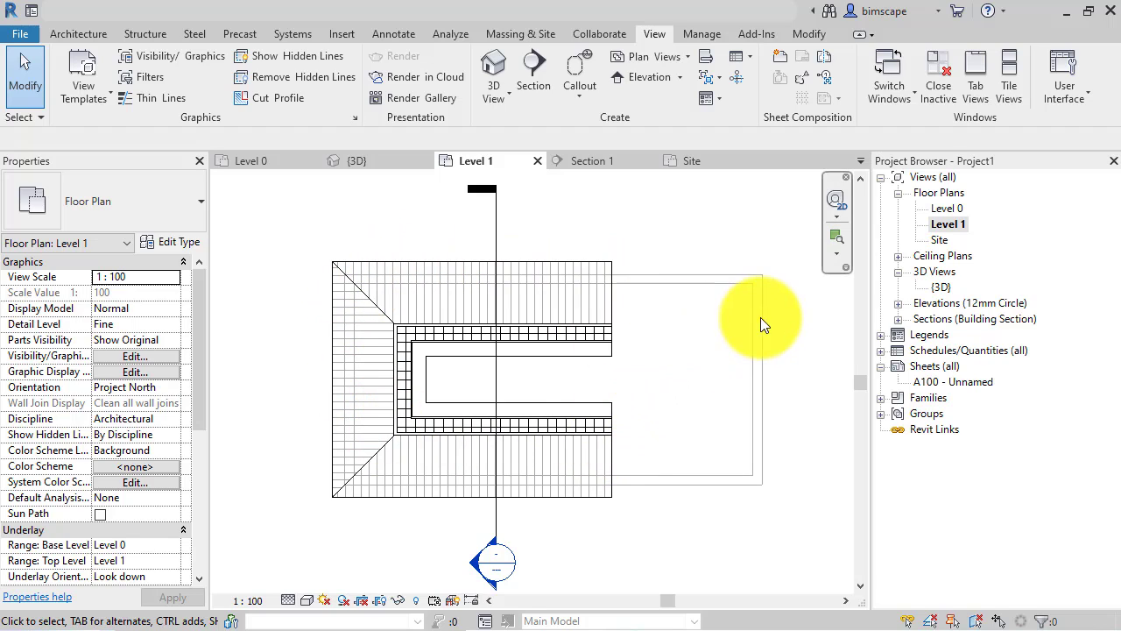
pyautogui.moveTo(661, 268)
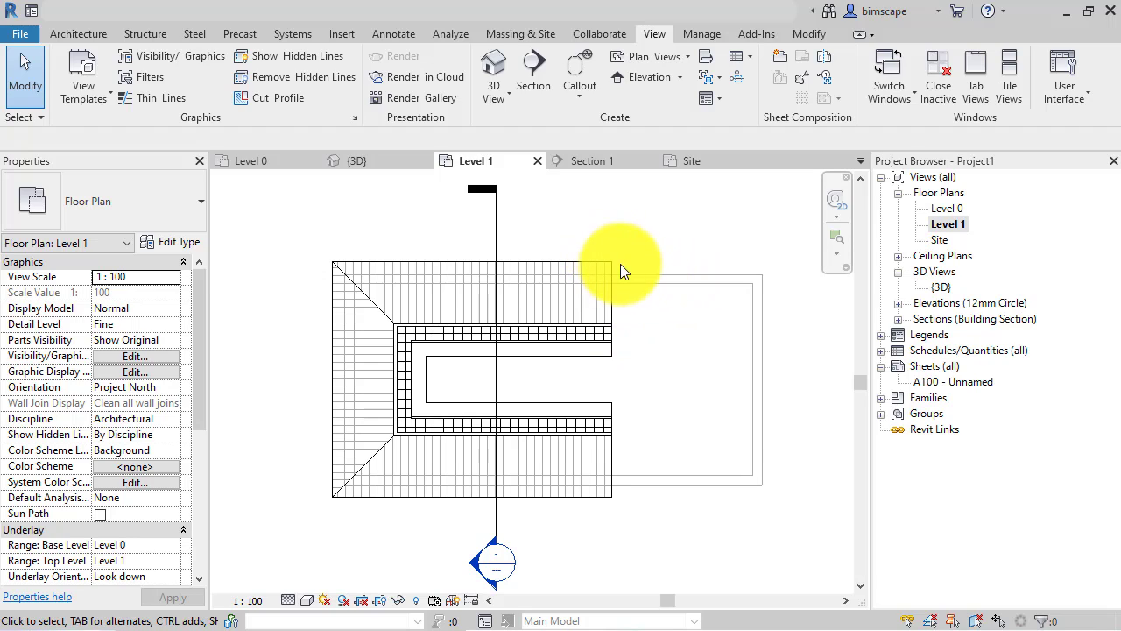
pyautogui.moveTo(613, 298)
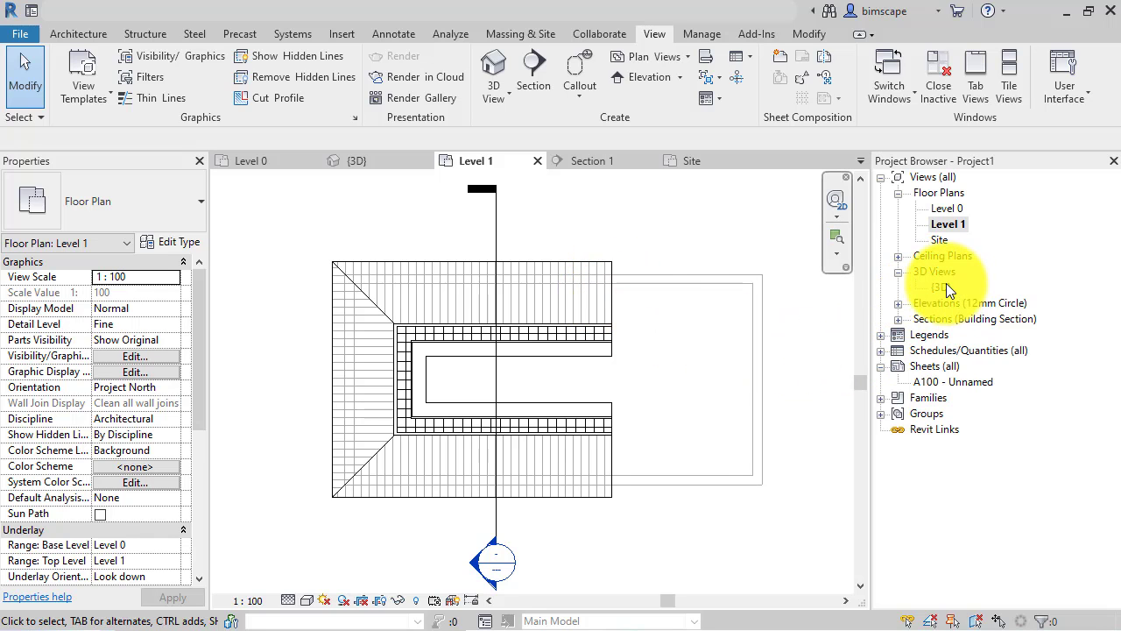
# - Open the {3D} view and orbit beneath the roof to reveal the triangular gap
pyautogui.doubleClick(939, 287)
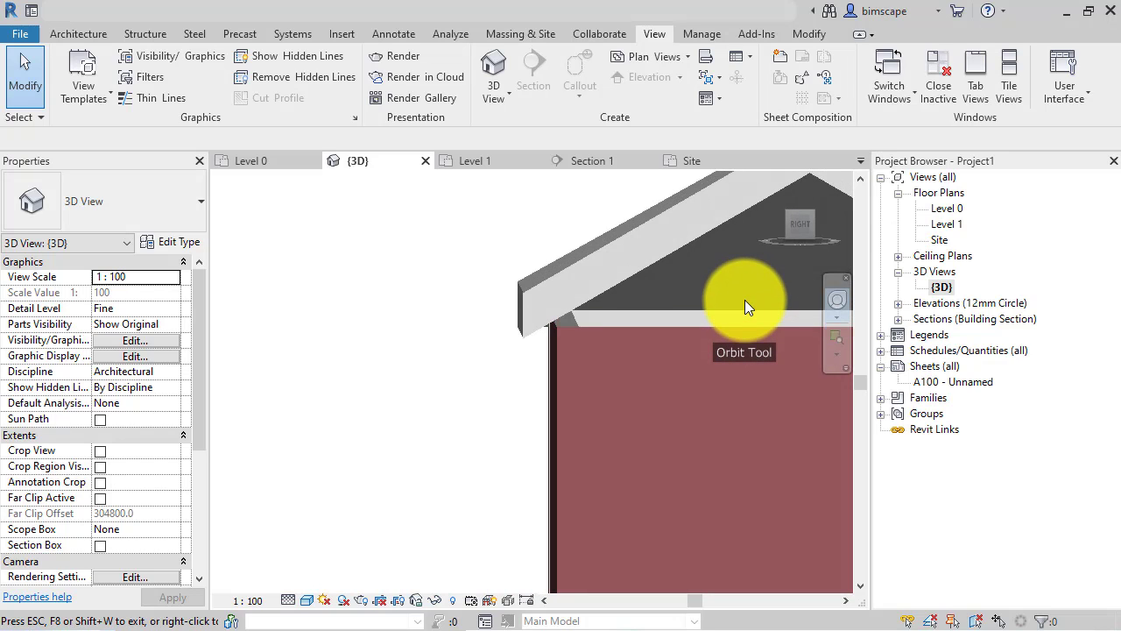
pyautogui.moveTo(744, 307); pyautogui.dragTo(740, 303)
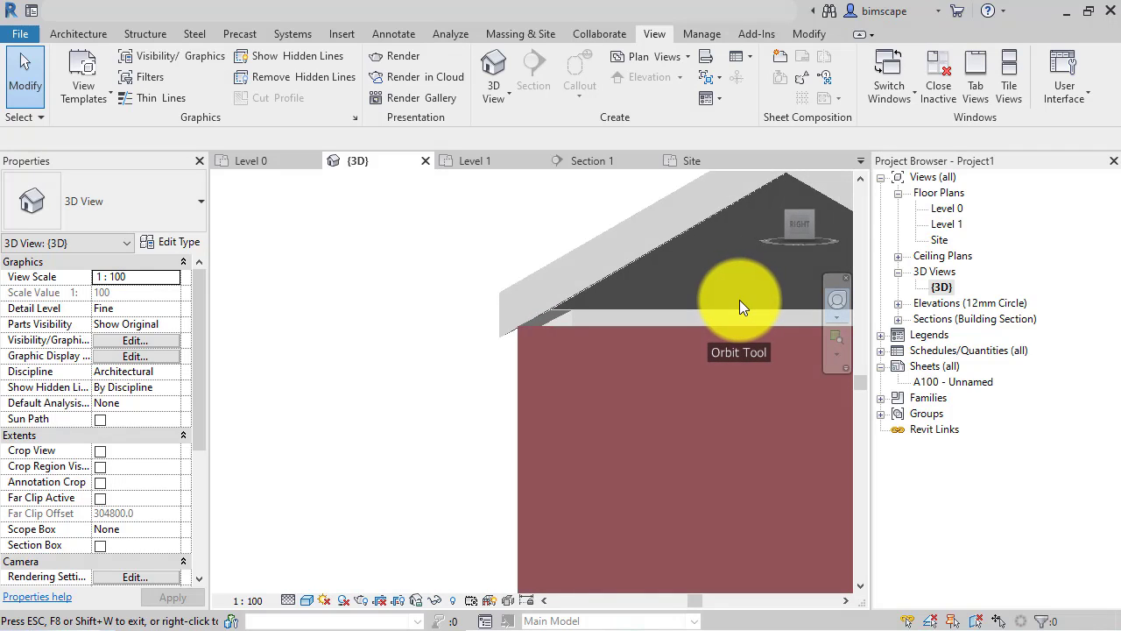
pyautogui.moveTo(739, 307); pyautogui.dragTo(725, 312)
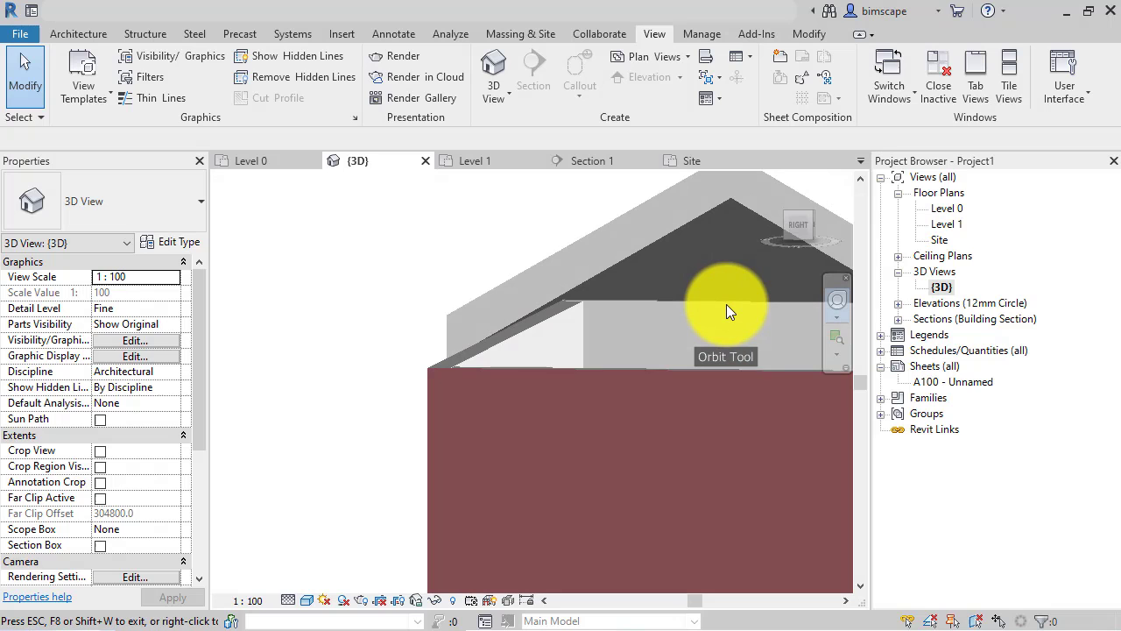
pyautogui.moveTo(731, 312); pyautogui.dragTo(718, 314)
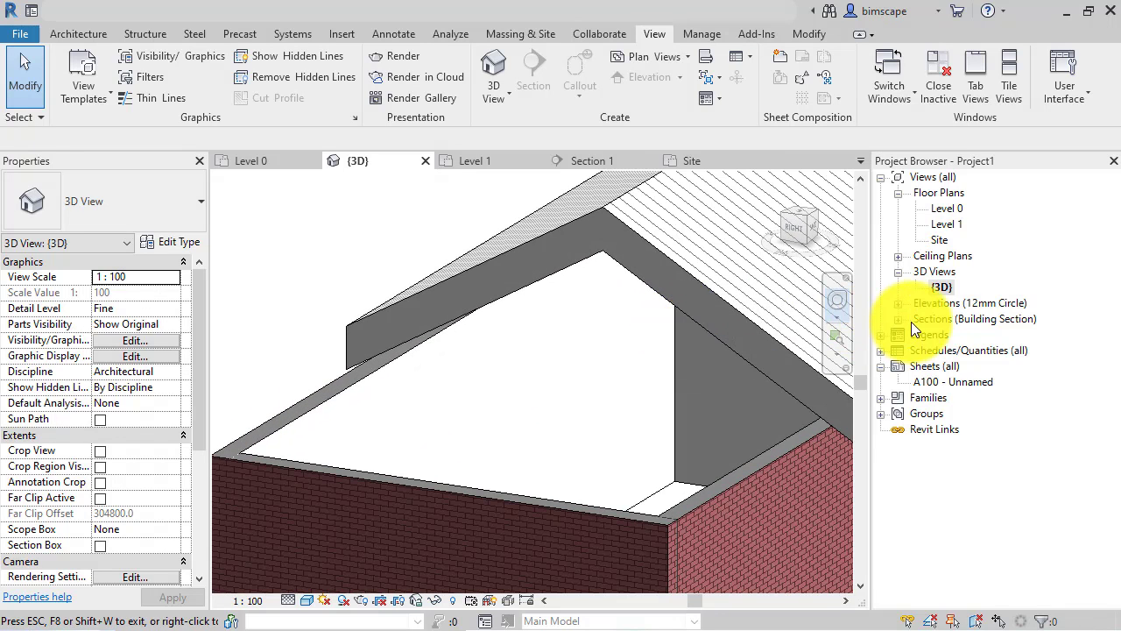
pyautogui.doubleClick(946, 334)
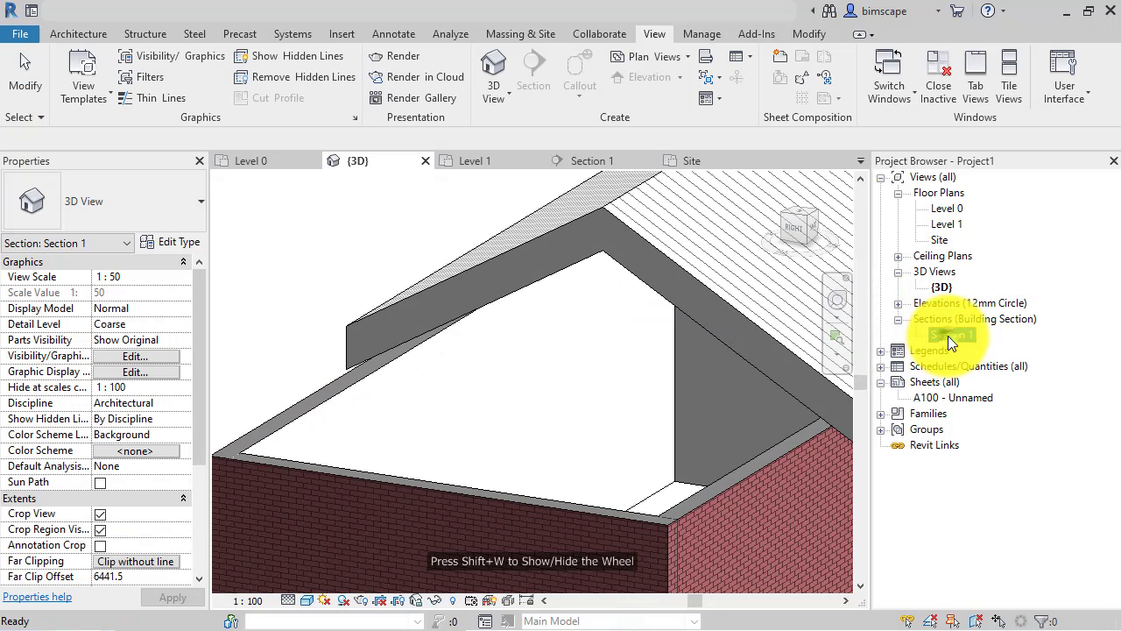
pyautogui.doubleClick(952, 334)
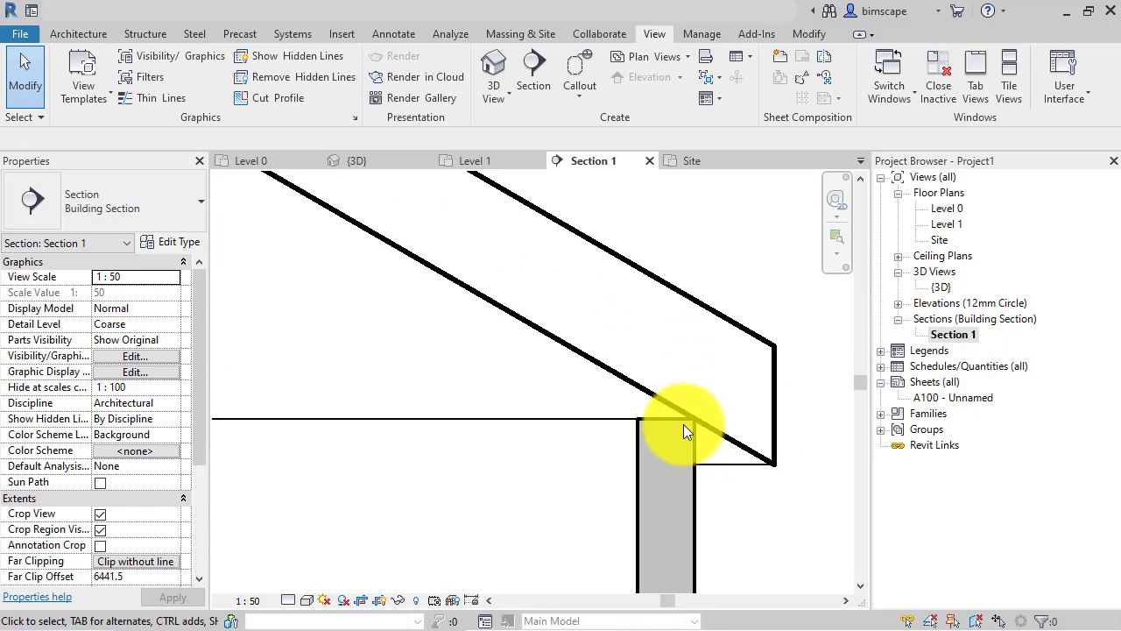
pyautogui.click(659, 399)
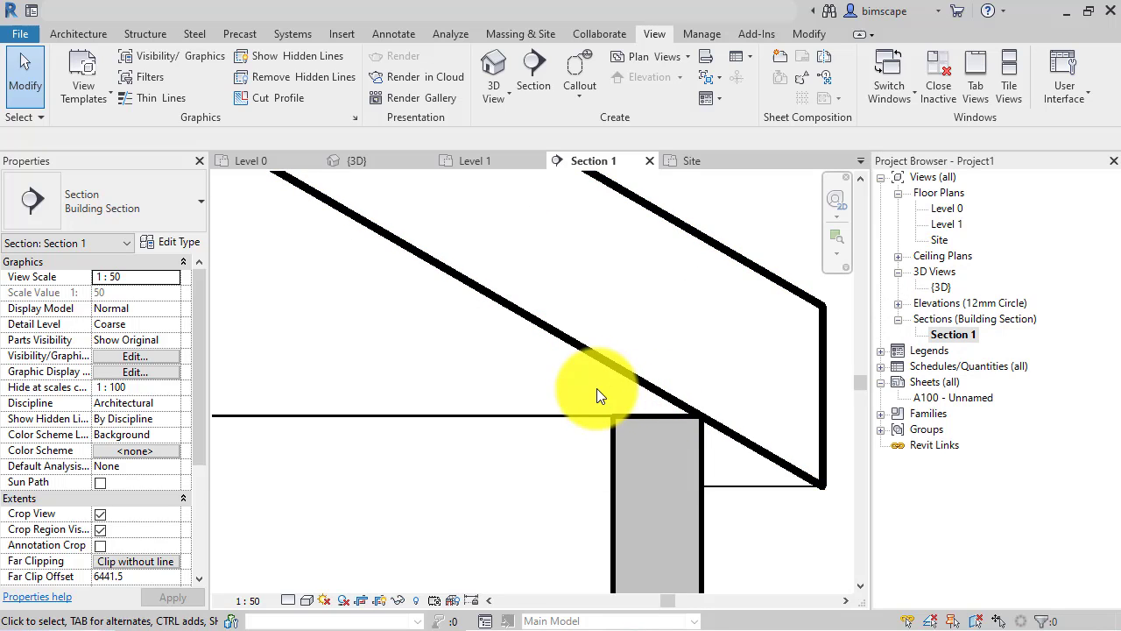
pyautogui.click(600, 394)
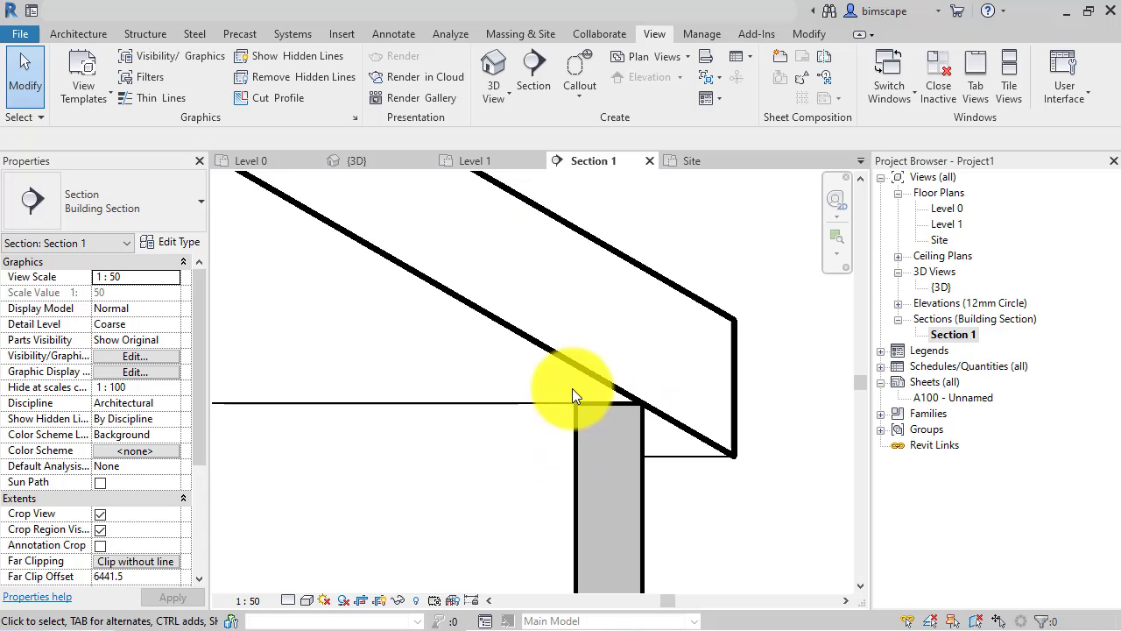
pyautogui.moveTo(547, 398)
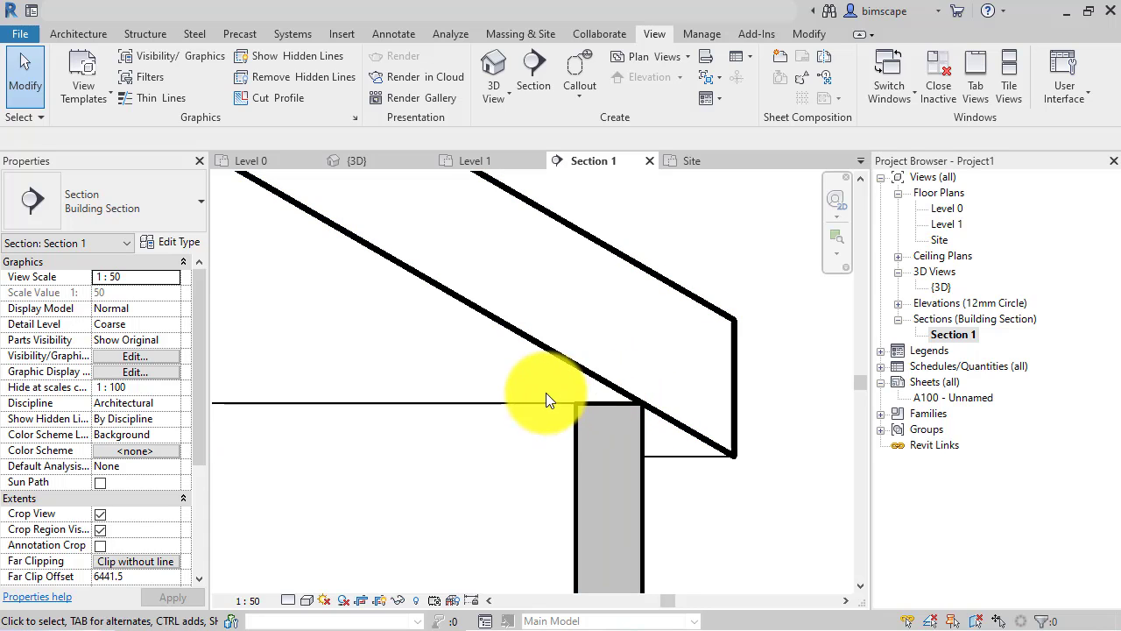
pyautogui.moveTo(640, 416)
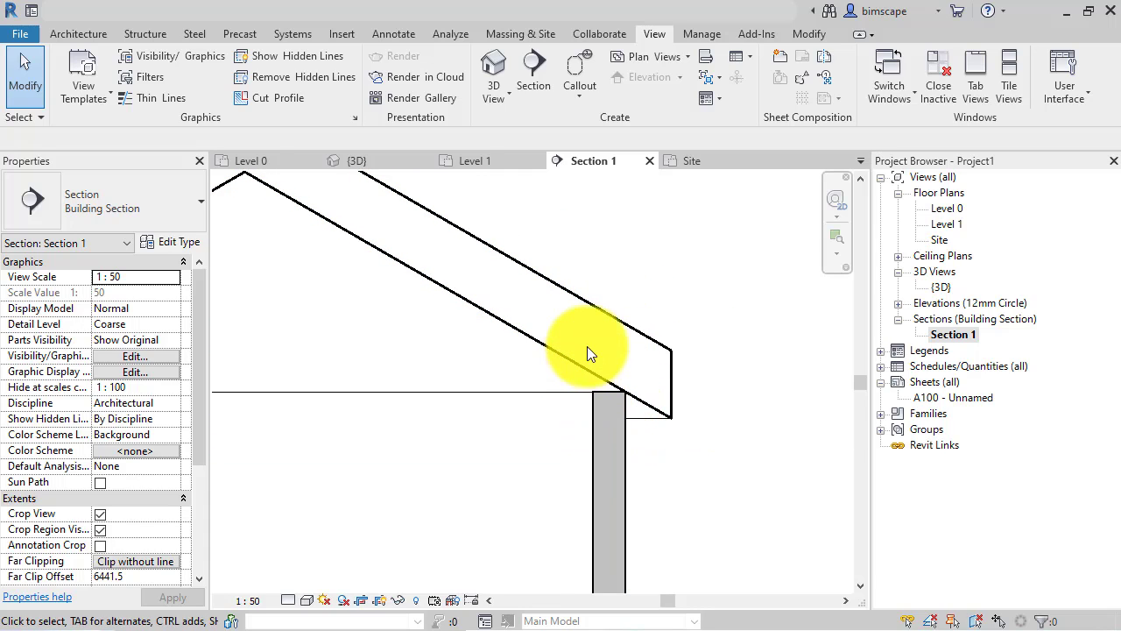
pyautogui.moveTo(779, 342)
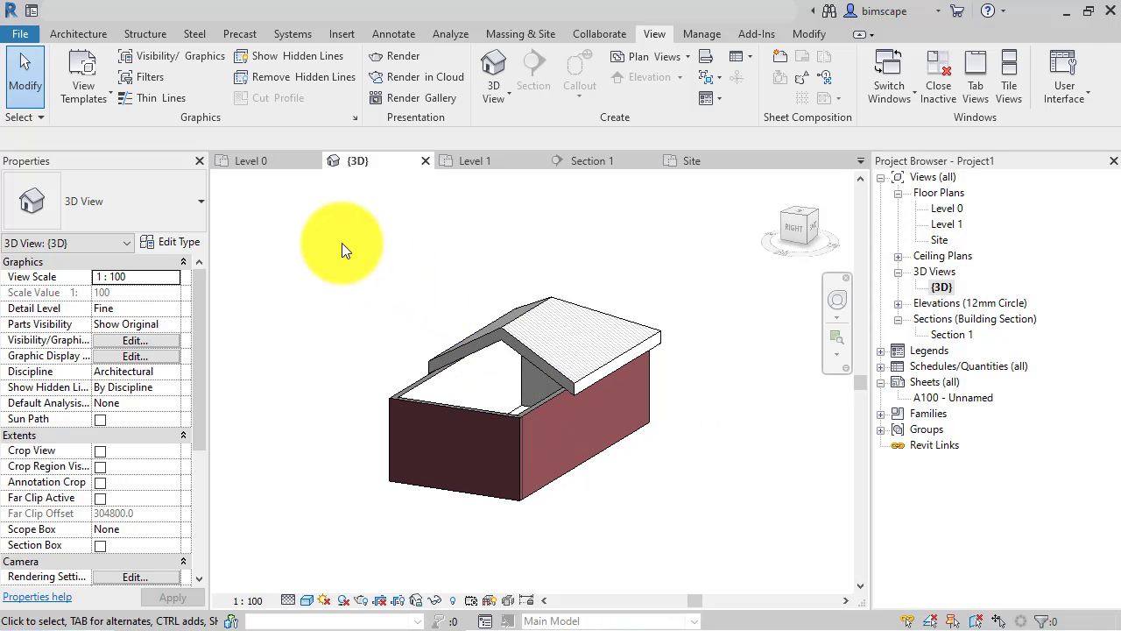
pyautogui.moveTo(390, 401)
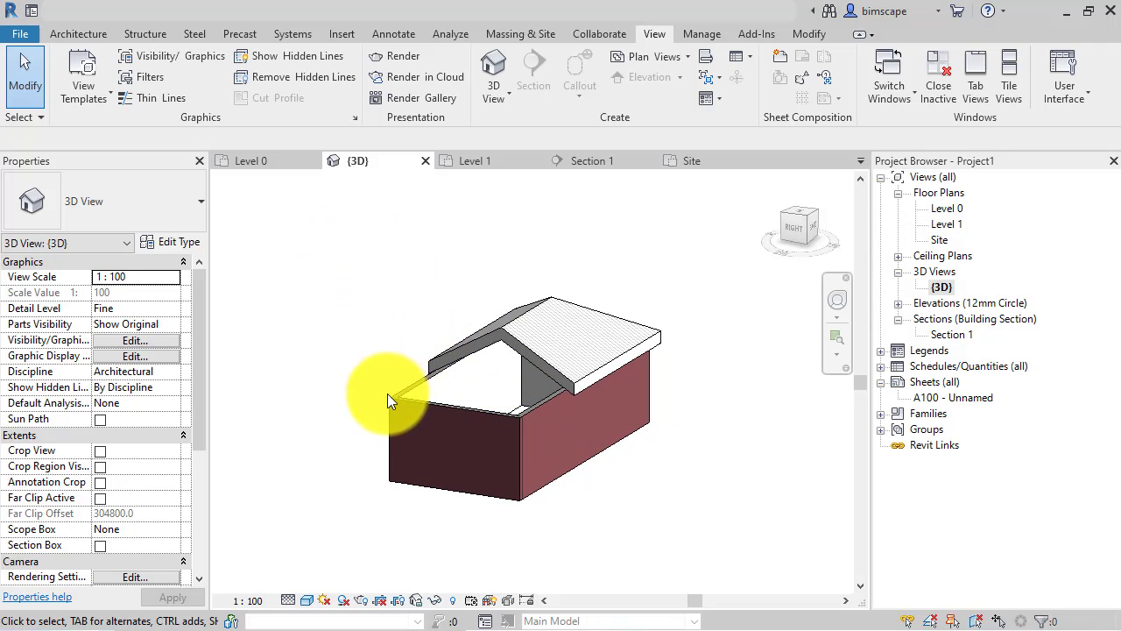
# - Select a house wall and start Attach Top/Base, viewing the eave up close
pyautogui.click(587, 390)
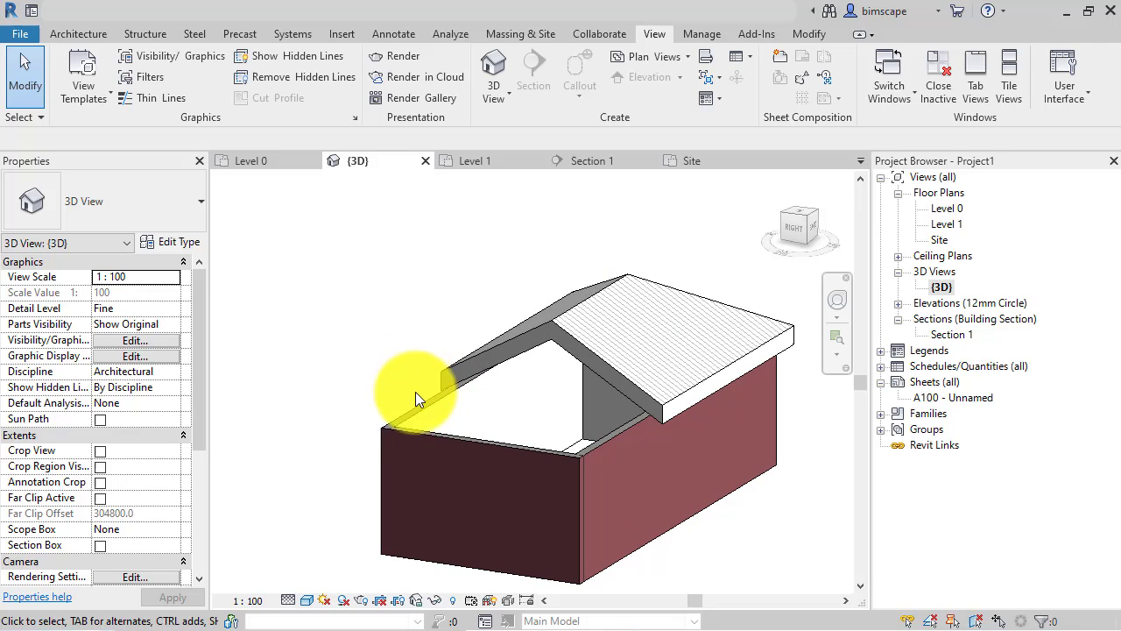
pyautogui.click(437, 412)
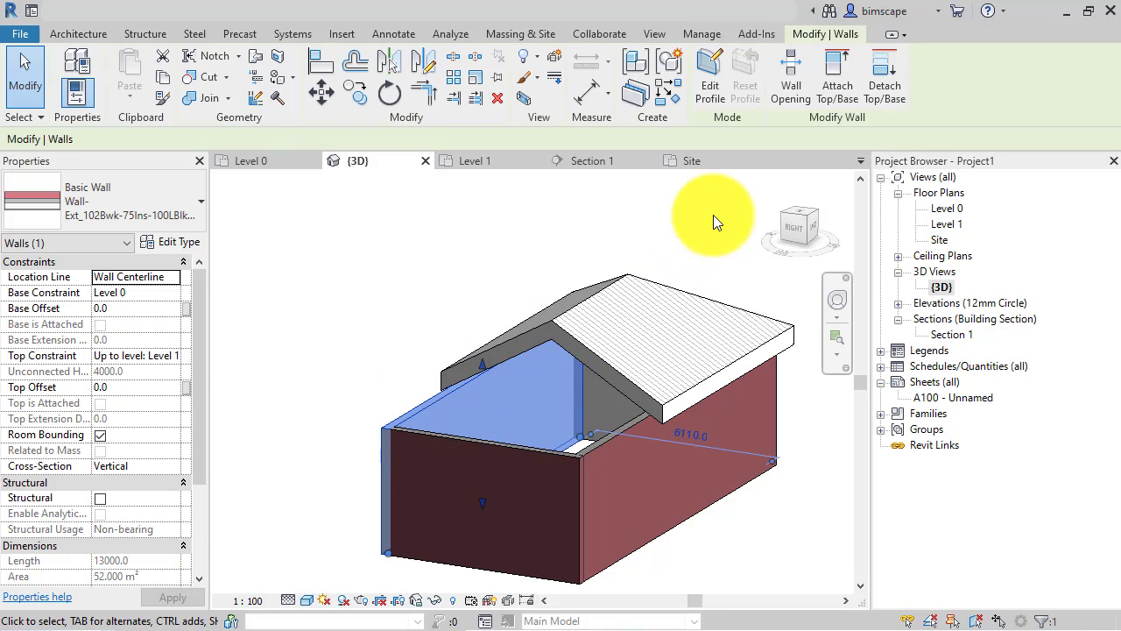
pyautogui.moveTo(837, 75)
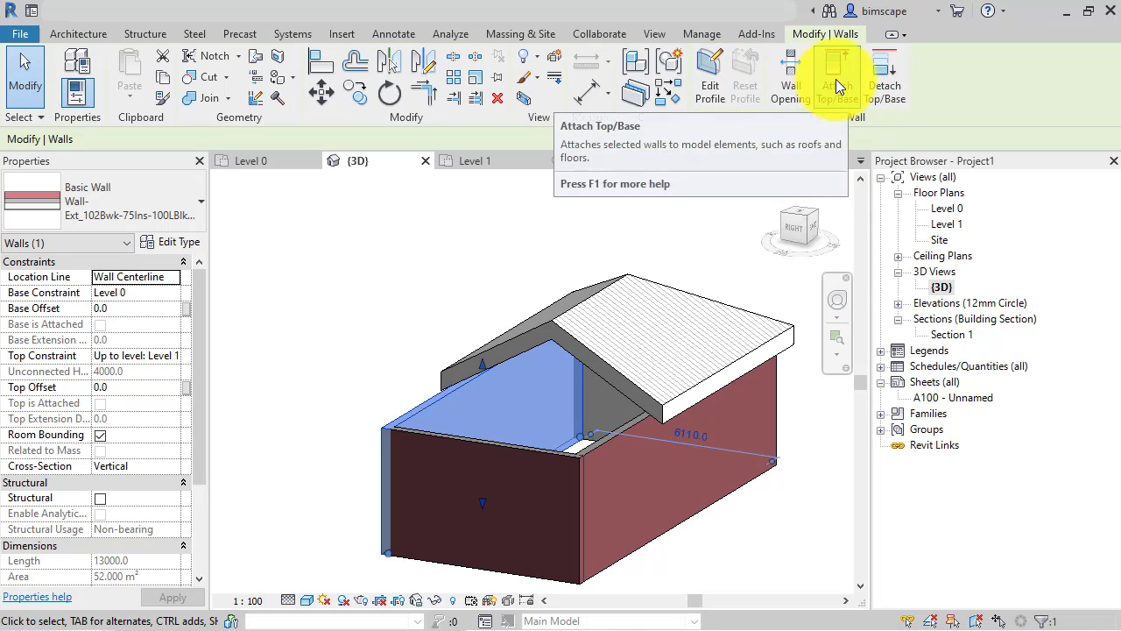
pyautogui.click(837, 74)
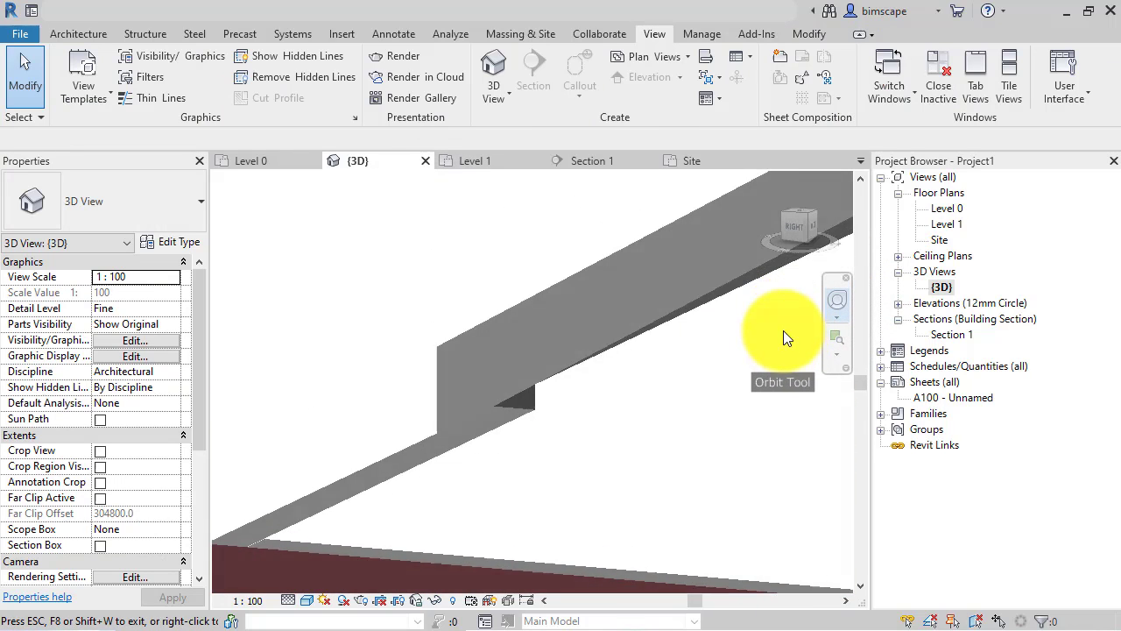
# - Open Section 1 and inspect the wall stopping at Level 1 under the roof
pyautogui.click(593, 161)
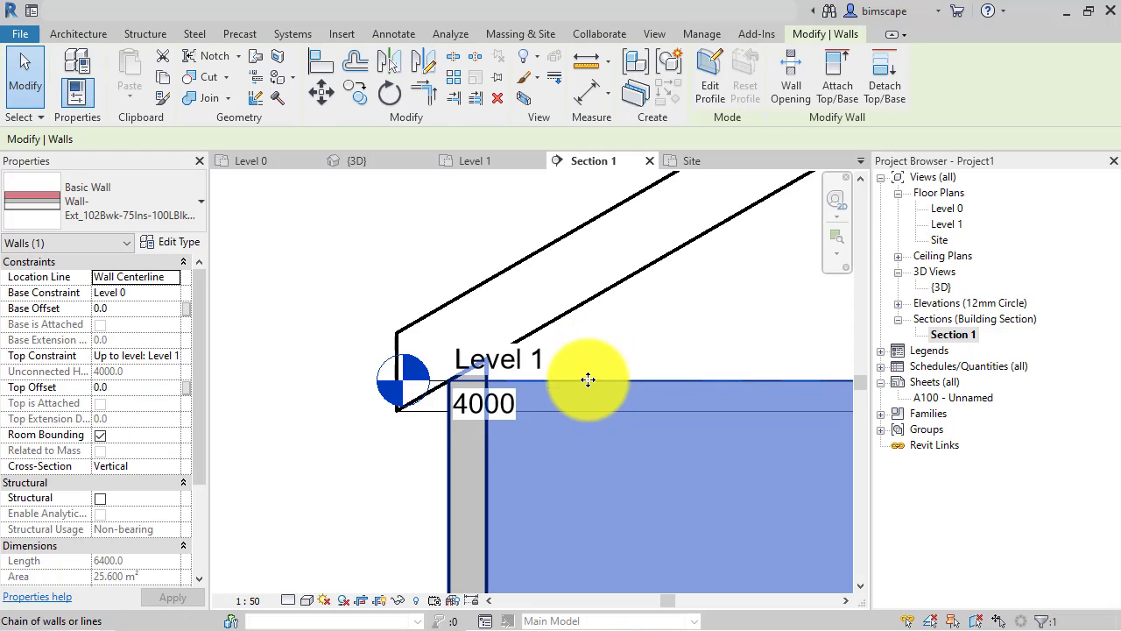
pyautogui.click(587, 379)
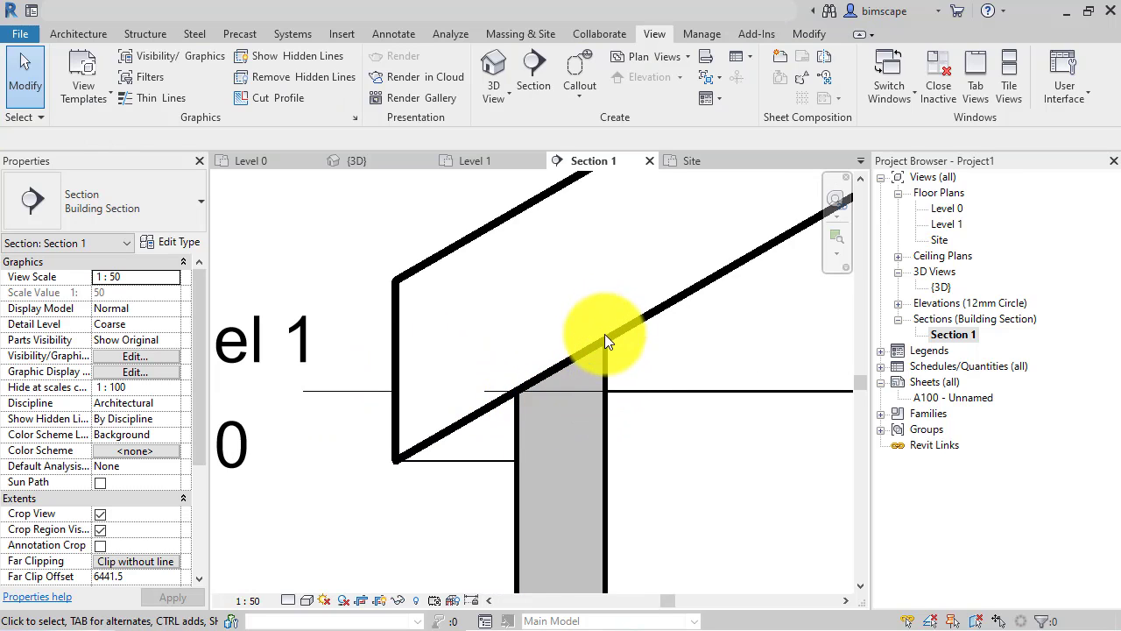
pyautogui.click(613, 337)
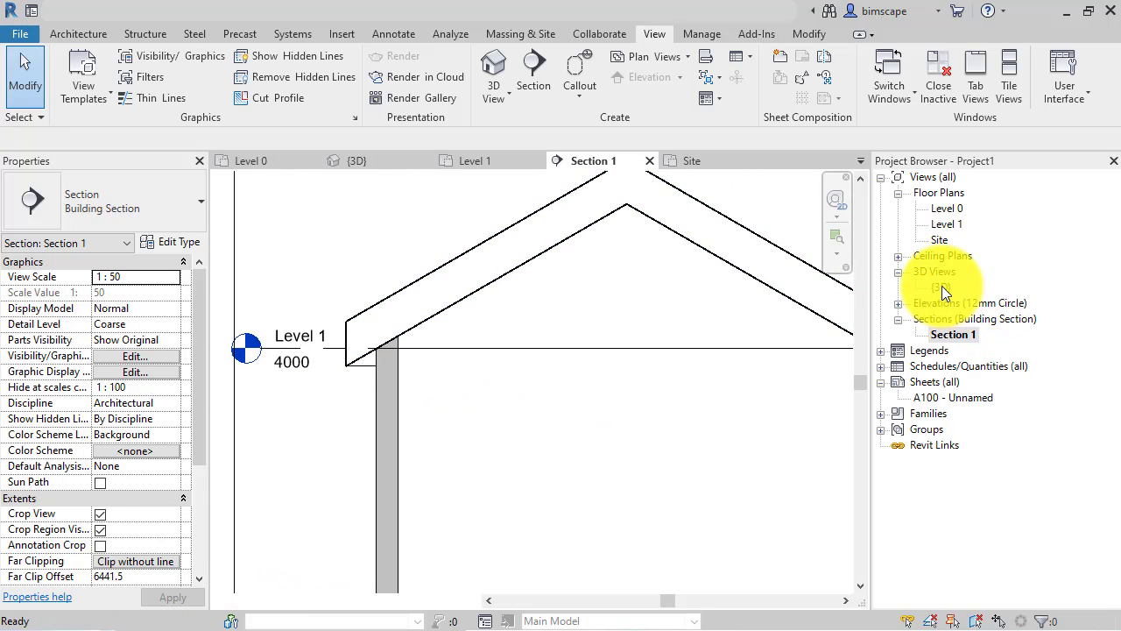
# - Return to {3D} and window-select the entire house model
pyautogui.doubleClick(941, 286)
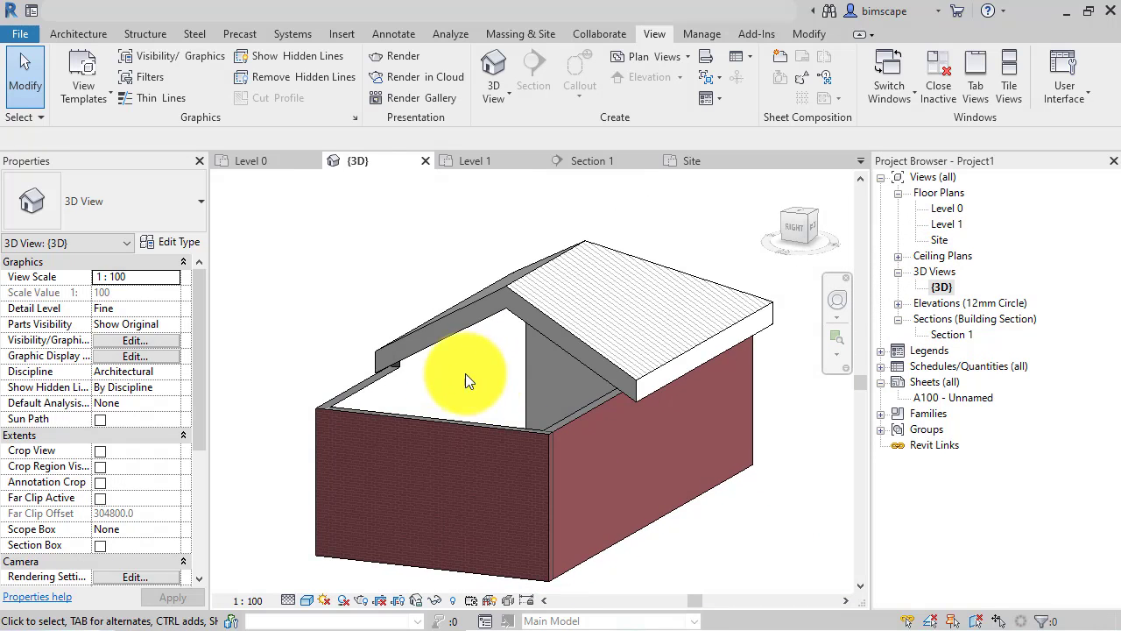
pyautogui.moveTo(508, 351)
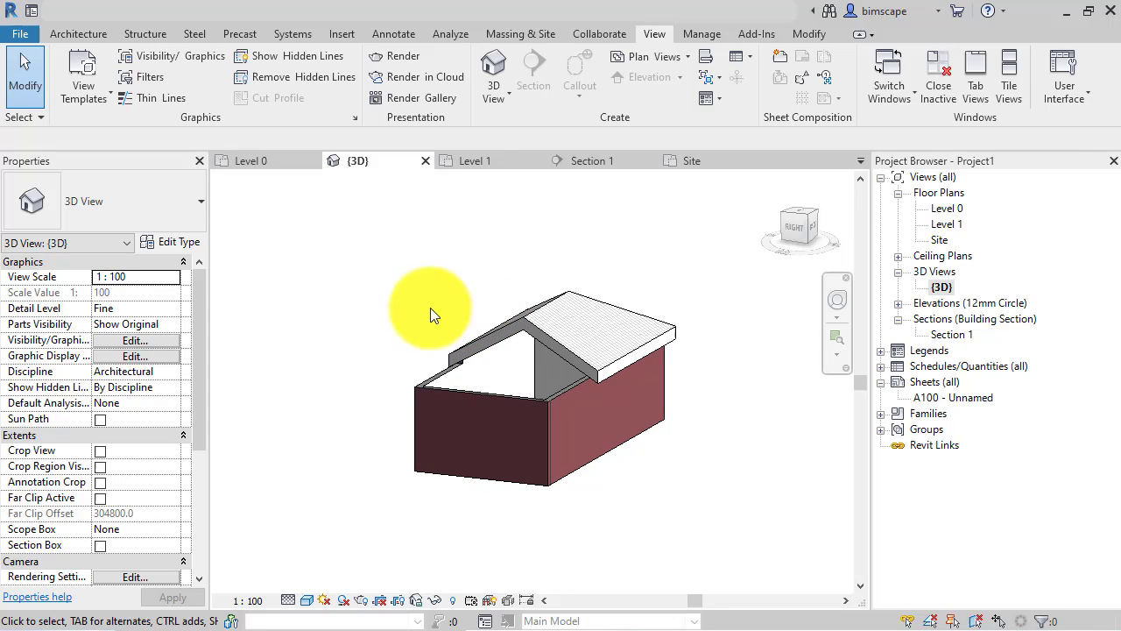
pyautogui.moveTo(429, 313); pyautogui.dragTo(742, 514)
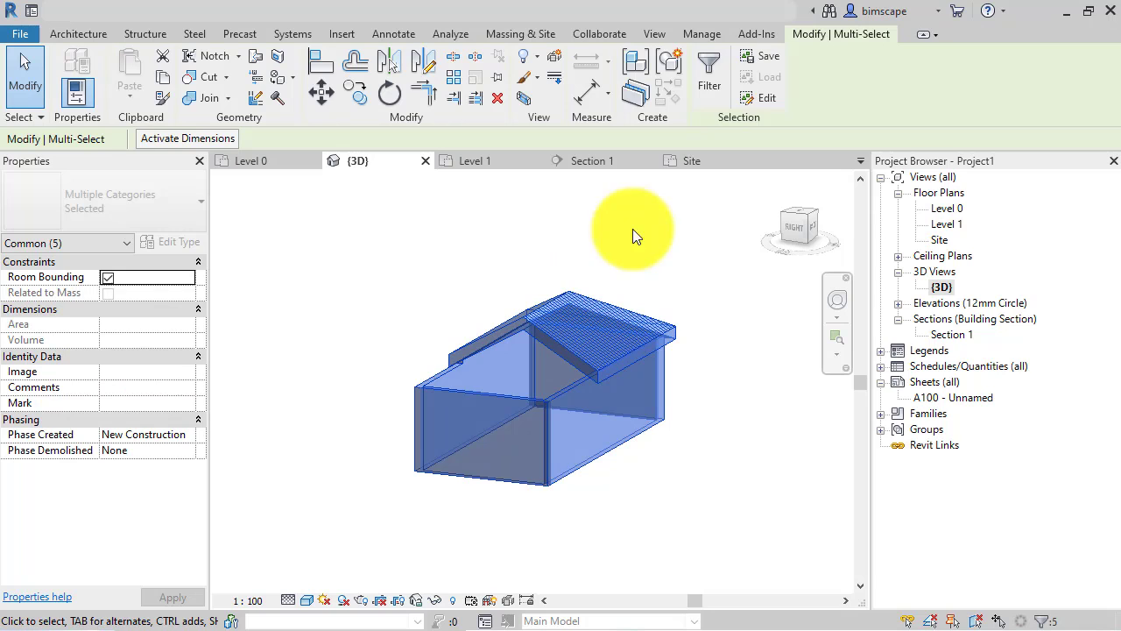
# - Filter the selection to keep Walls and exclude Roofs
pyautogui.click(709, 61)
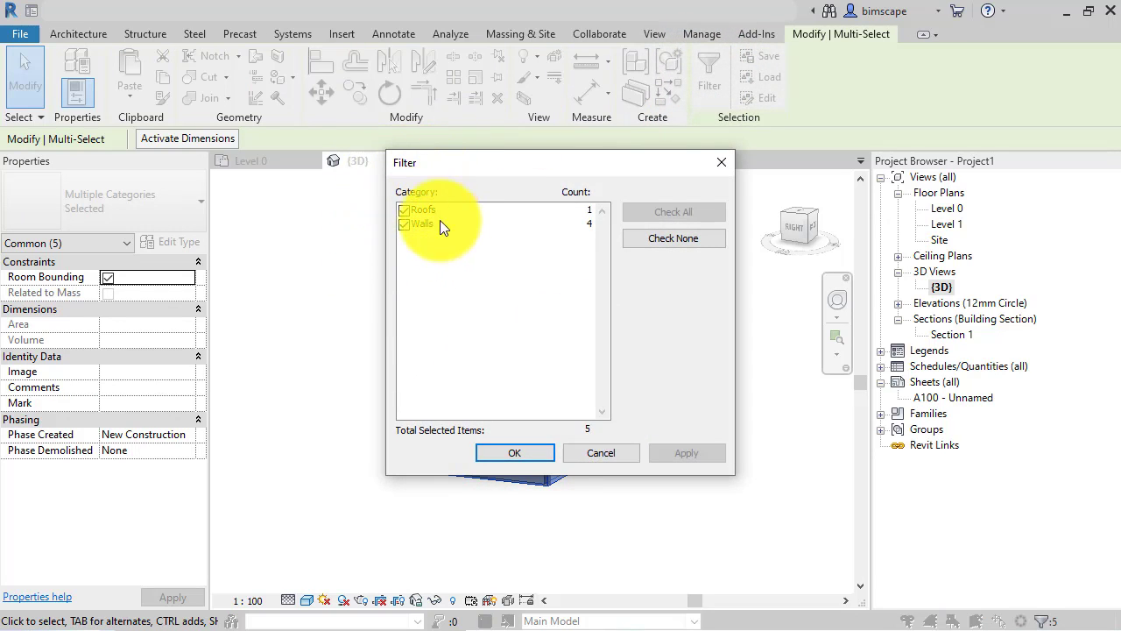
pyautogui.moveTo(451, 259)
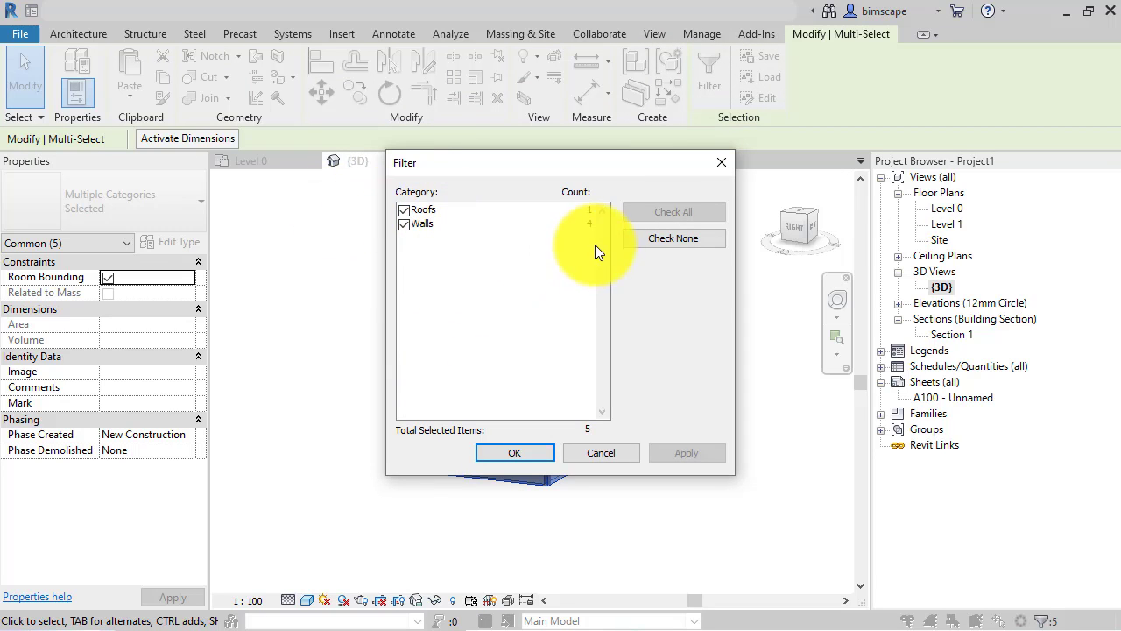
pyautogui.click(406, 224)
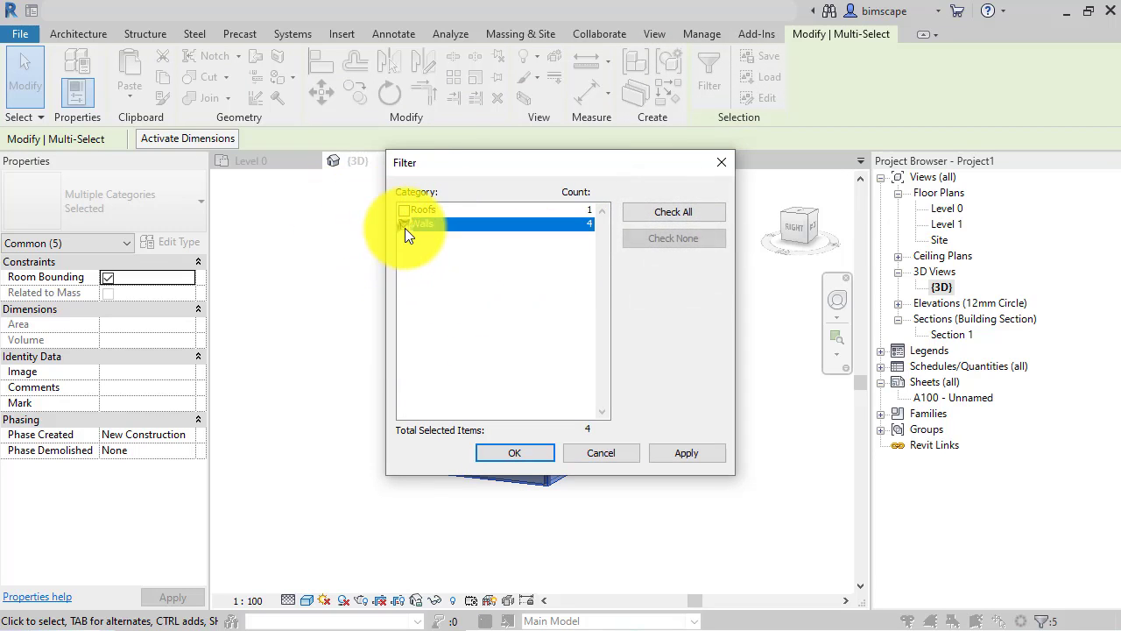
pyautogui.click(514, 453)
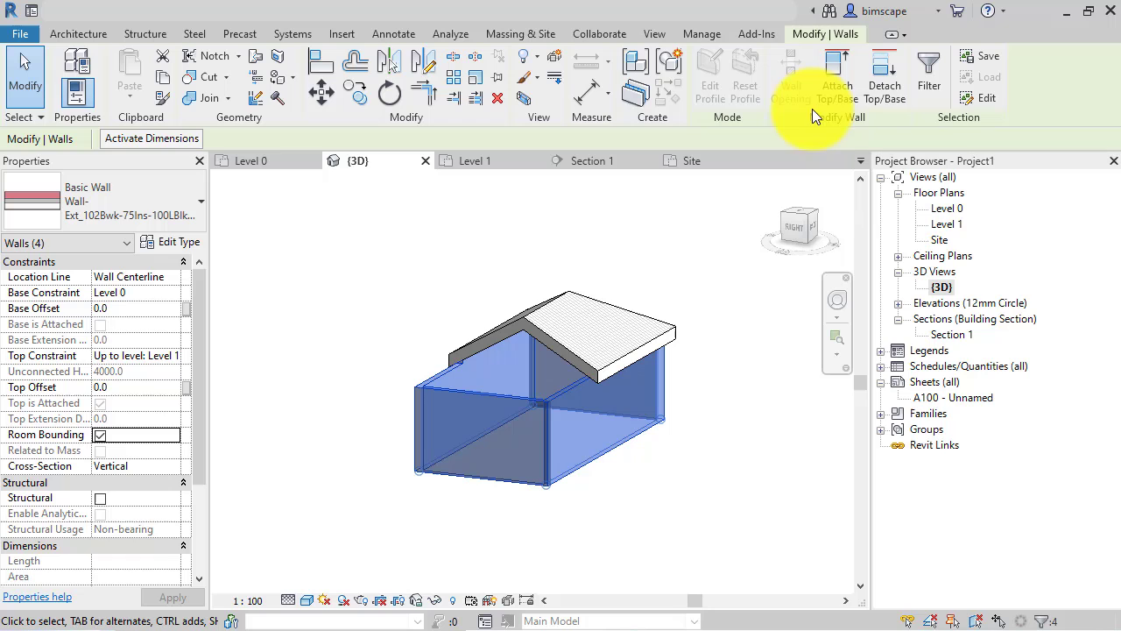
pyautogui.moveTo(836, 66)
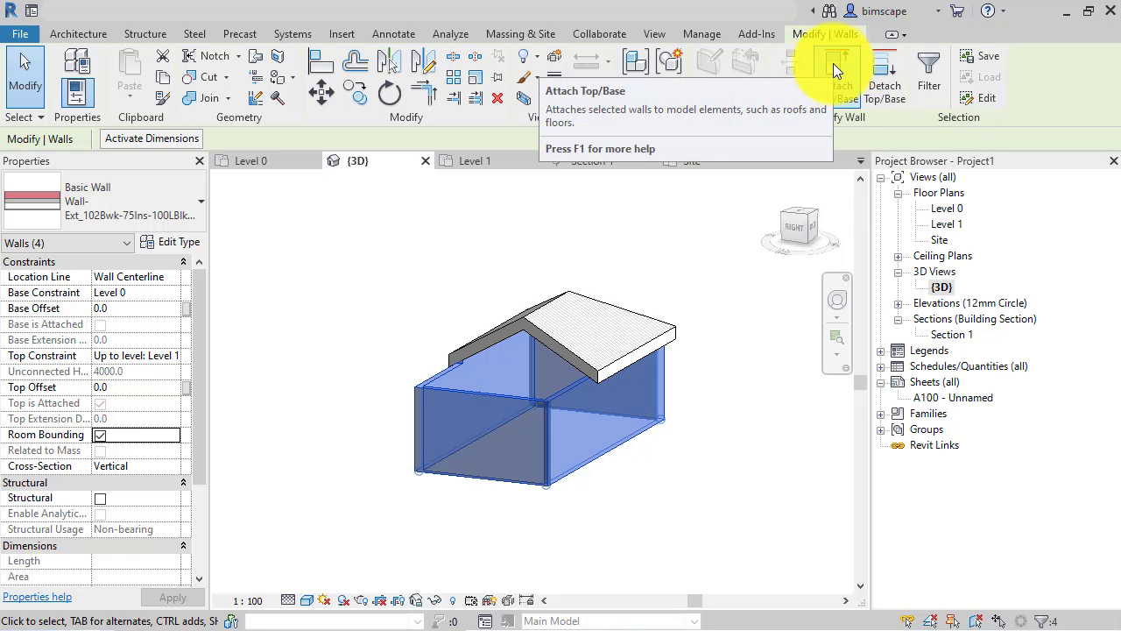
# - Attach the selected walls' tops to the pitched roof
pyautogui.click(836, 66)
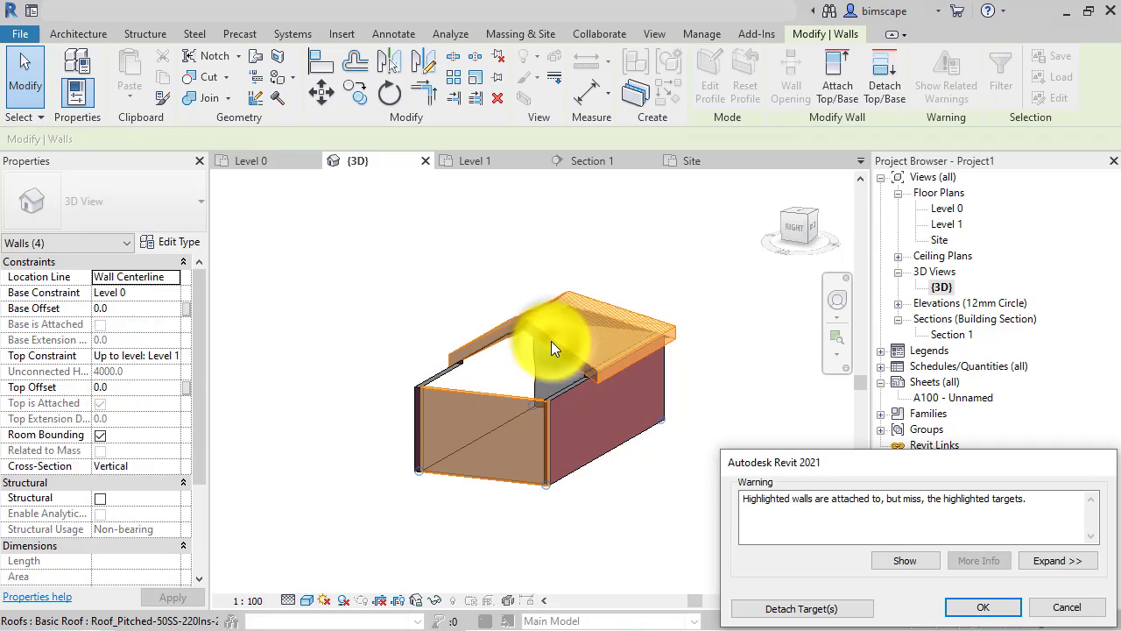
pyautogui.click(983, 607)
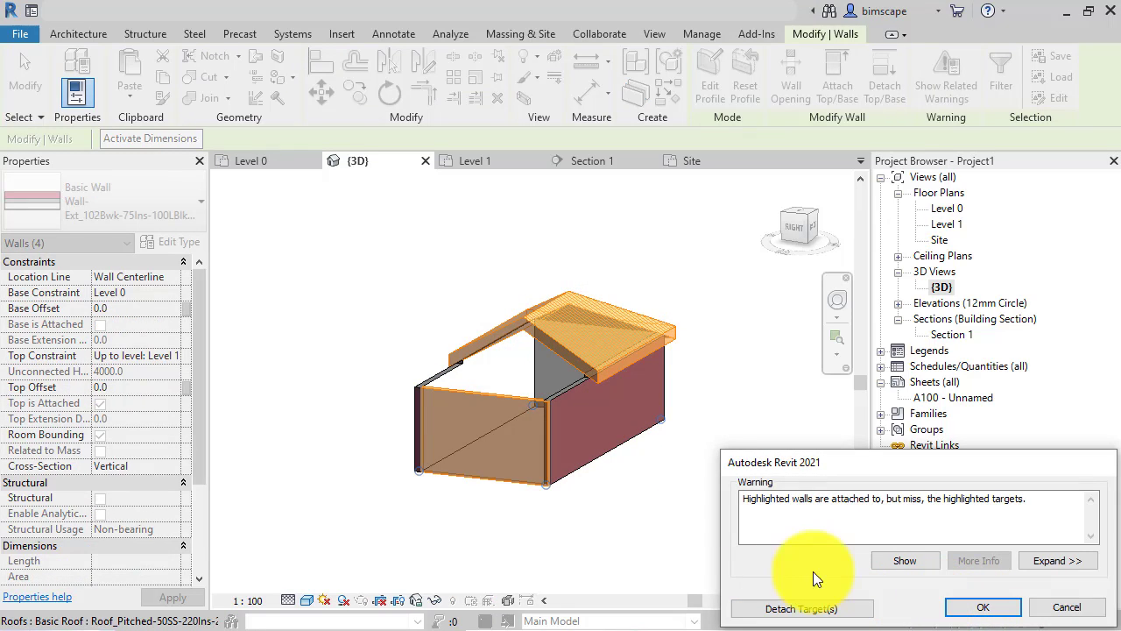
pyautogui.moveTo(467, 433)
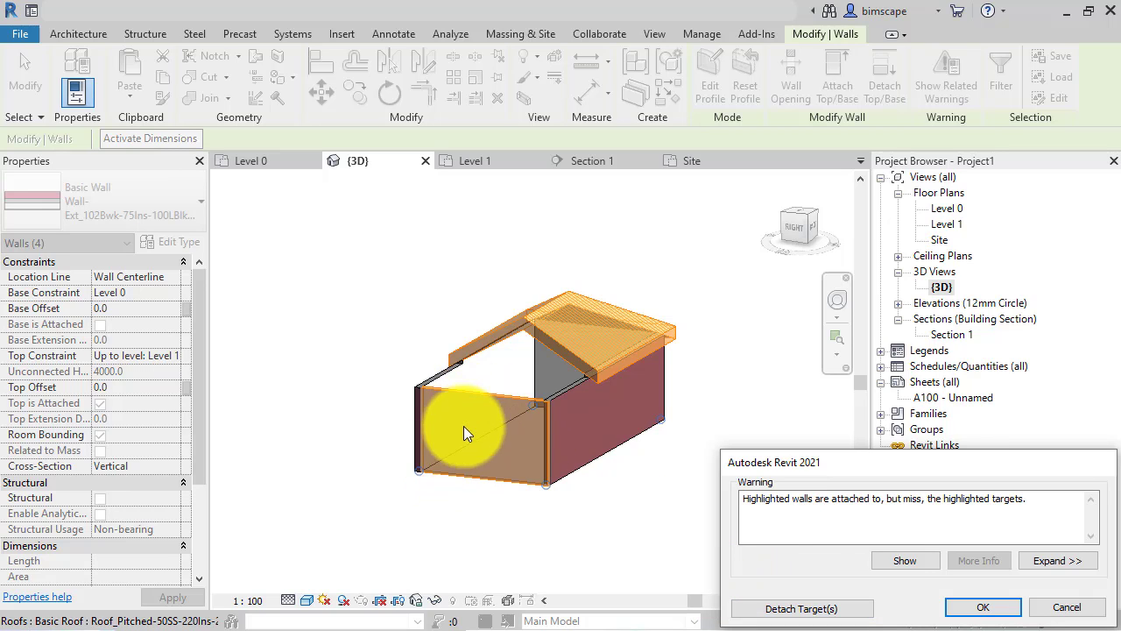